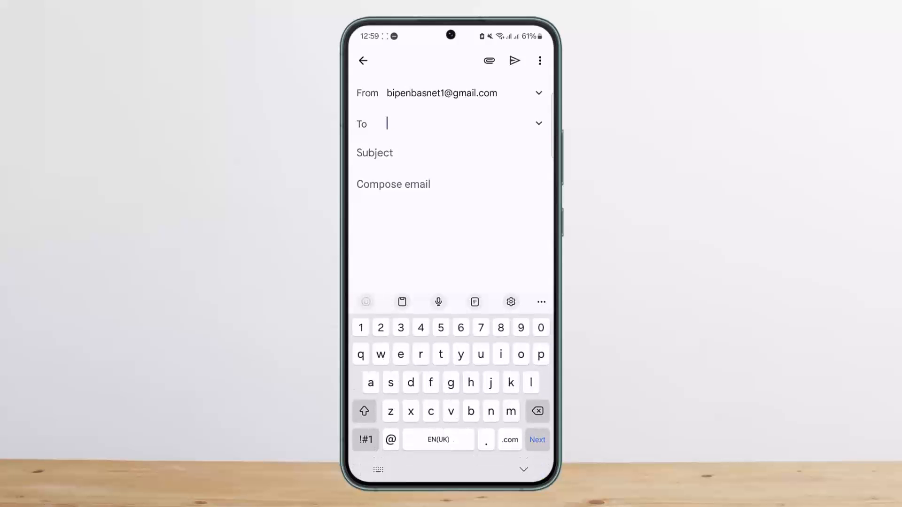
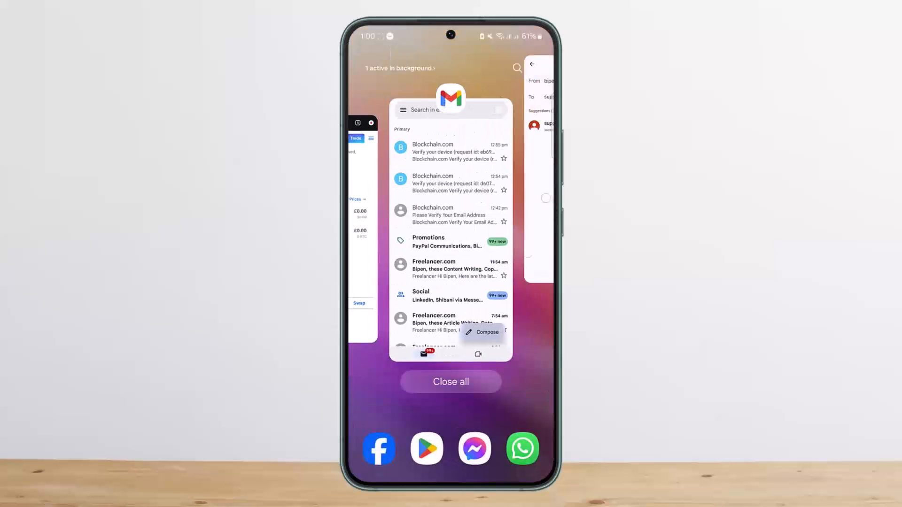
Switch from the Gmail draft to the browser showing the Blockchain.com wallet
left_click(360, 230)
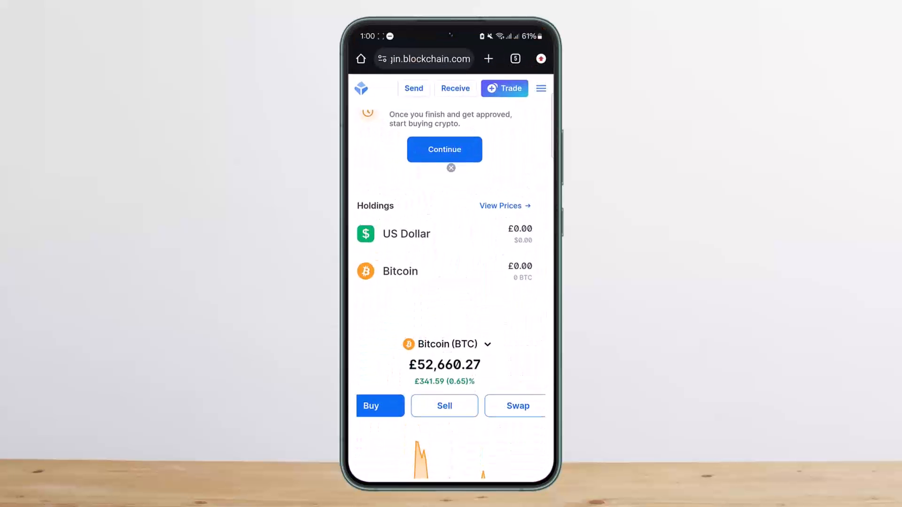